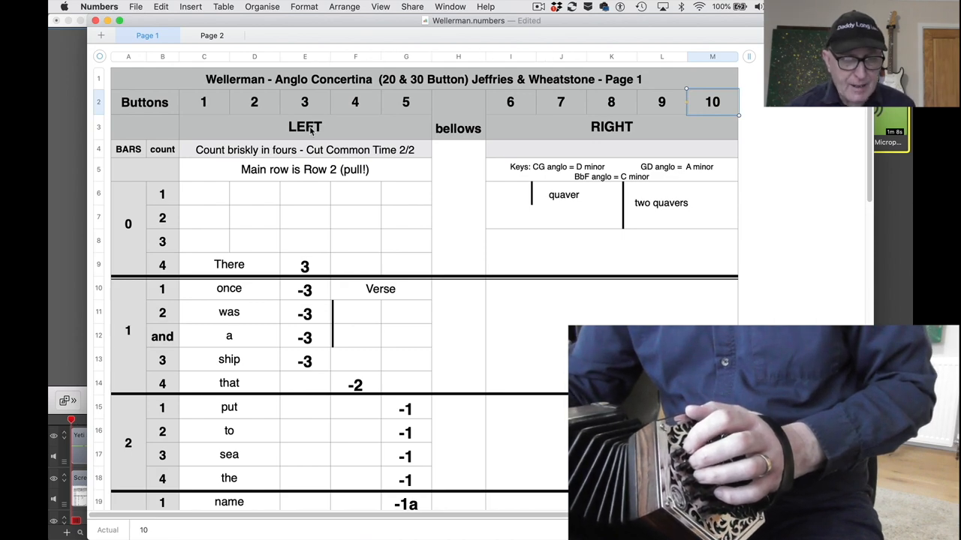
left_click(304, 126)
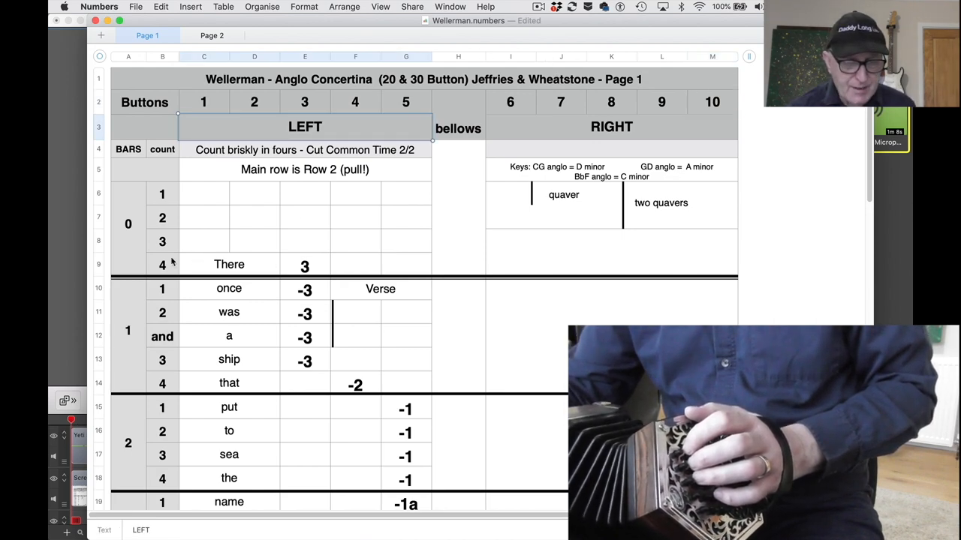
left_click(303, 264)
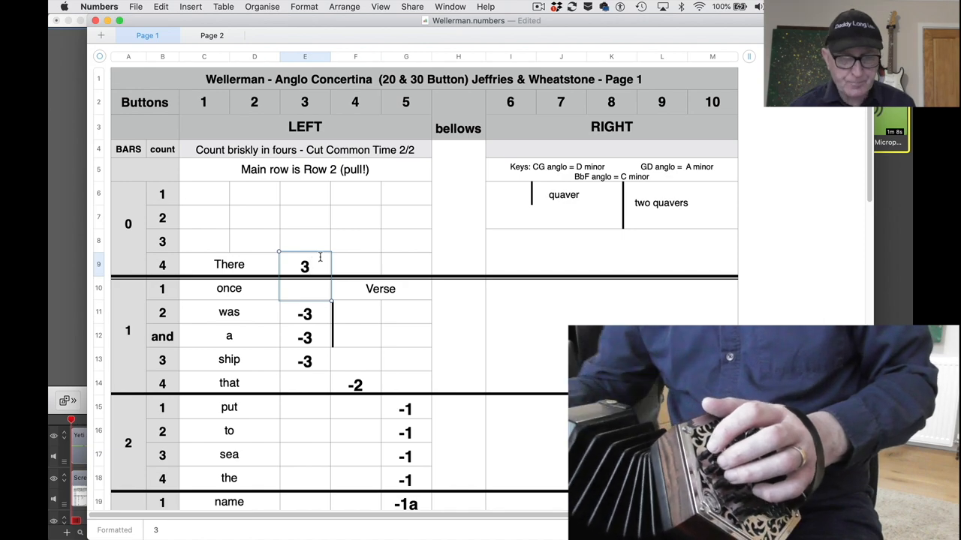
left_click(381, 288)
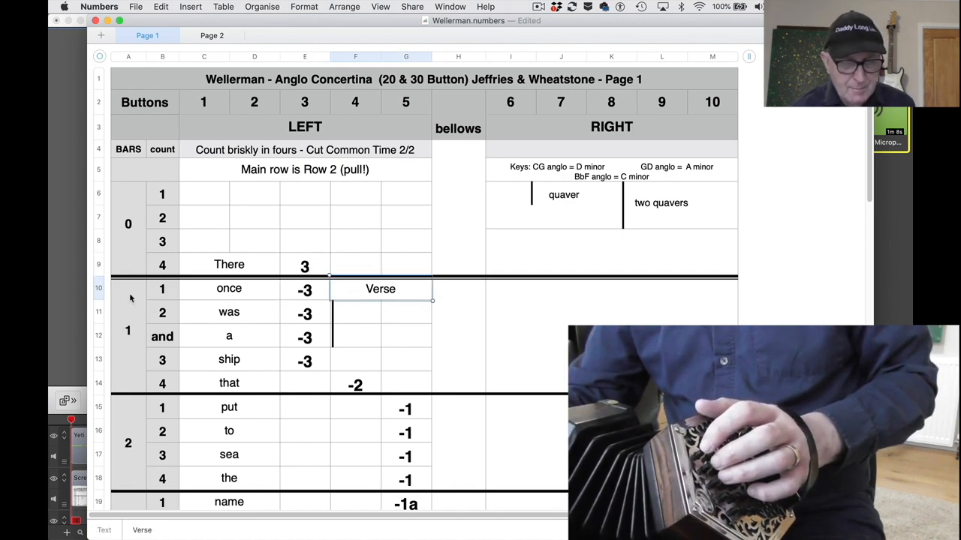
left_click(162, 289)
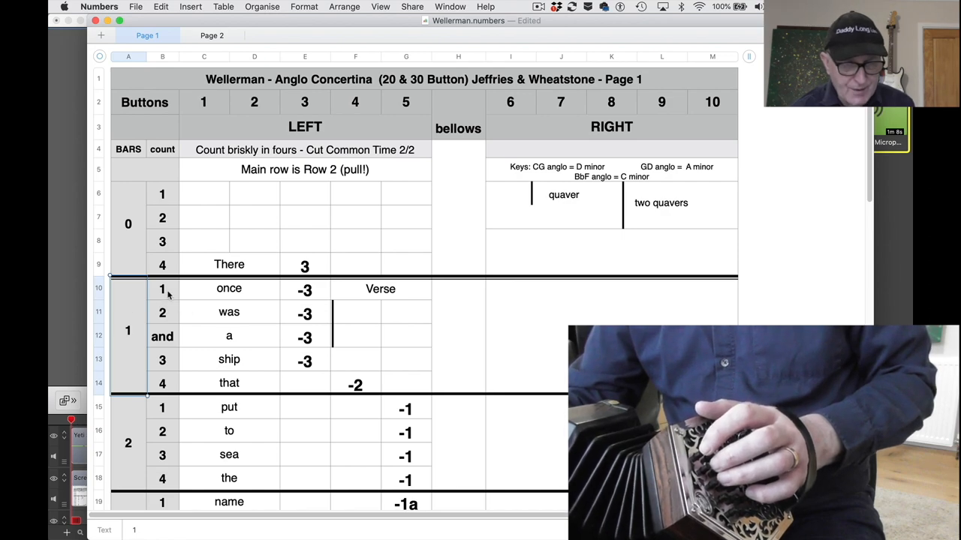
mouse_move(168, 378)
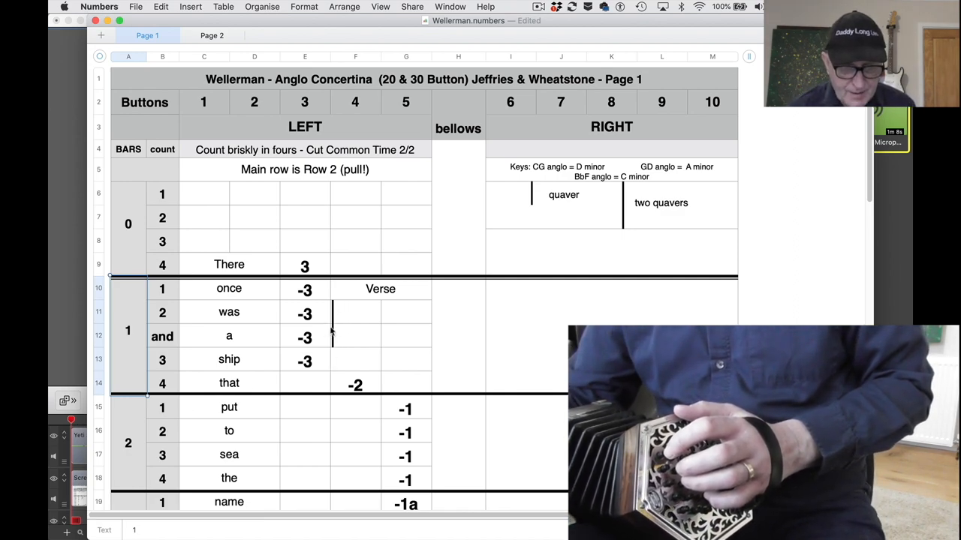
mouse_move(334, 307)
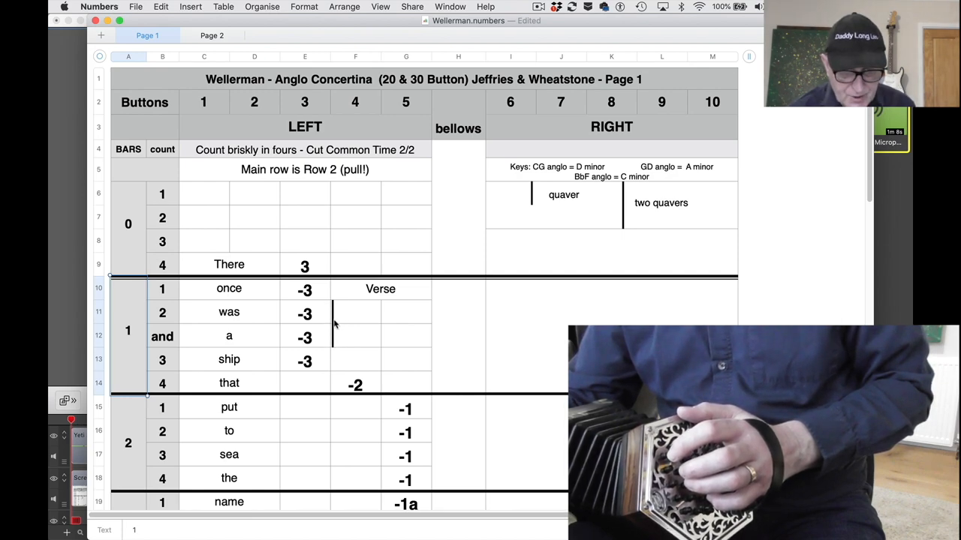
mouse_move(334, 348)
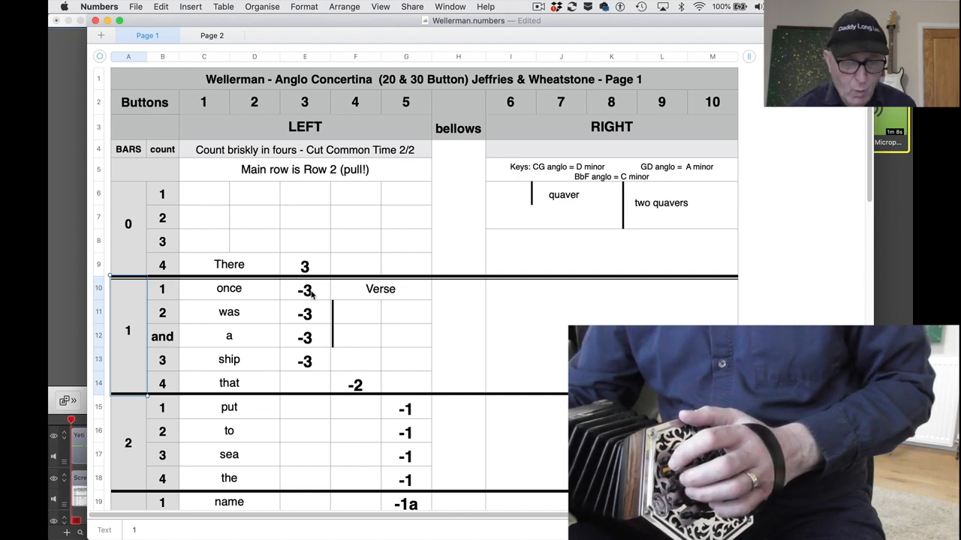
mouse_move(318, 337)
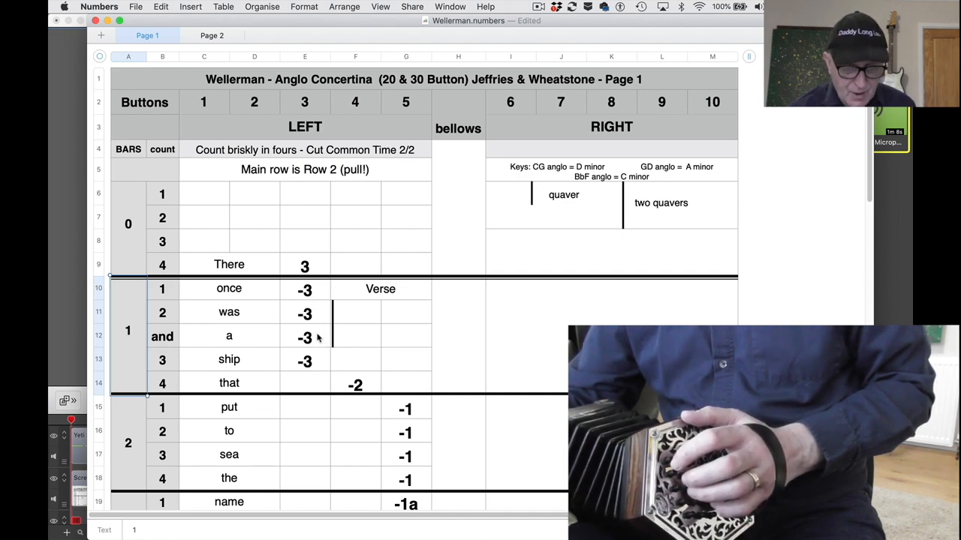
mouse_move(312, 297)
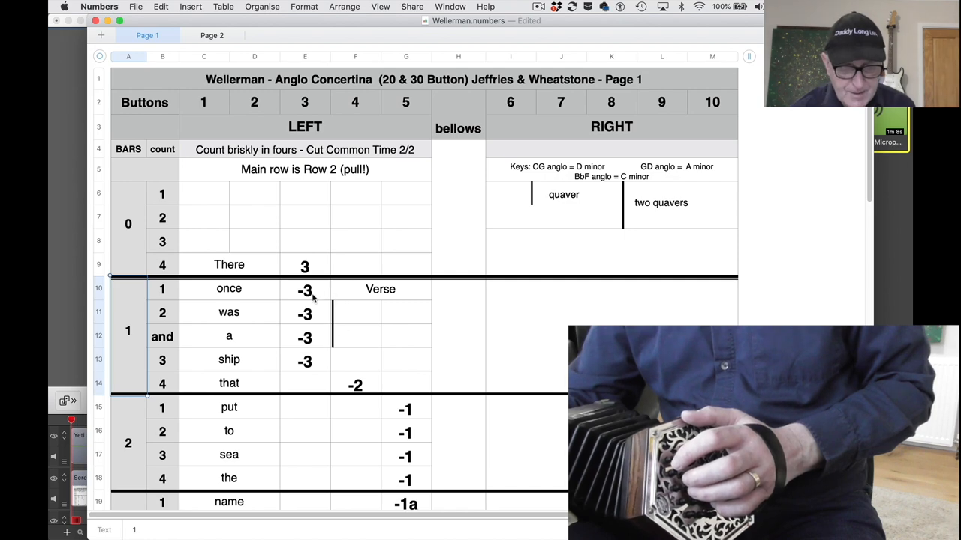
mouse_move(314, 323)
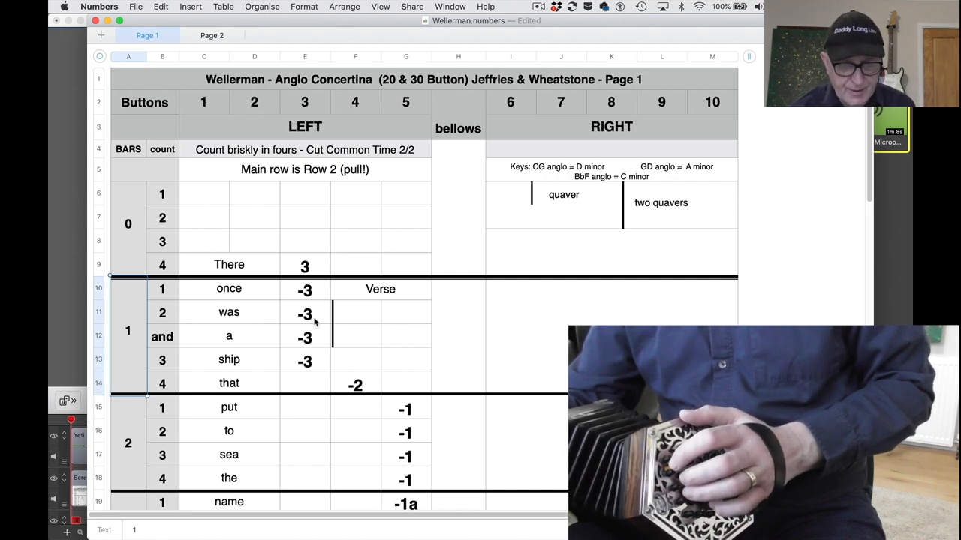
mouse_move(183, 315)
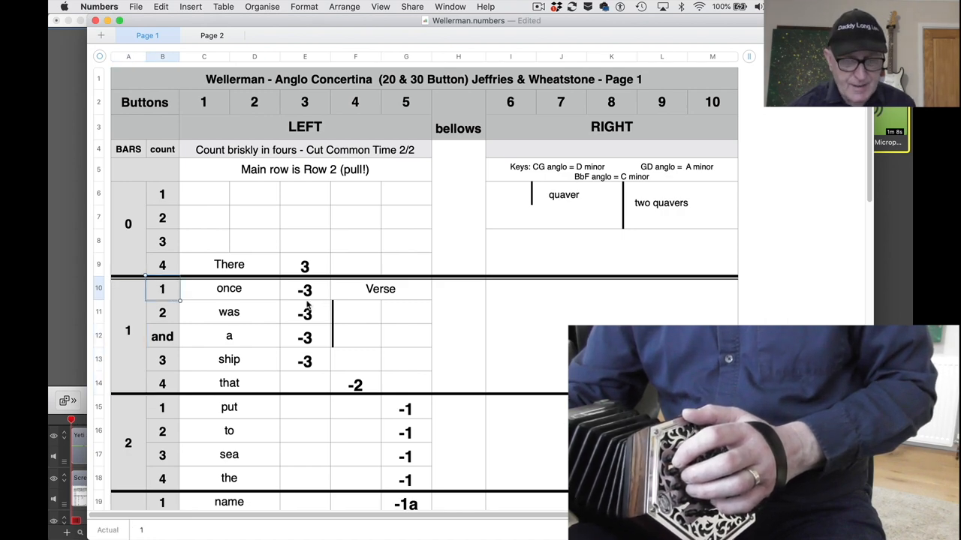
left_click(163, 336)
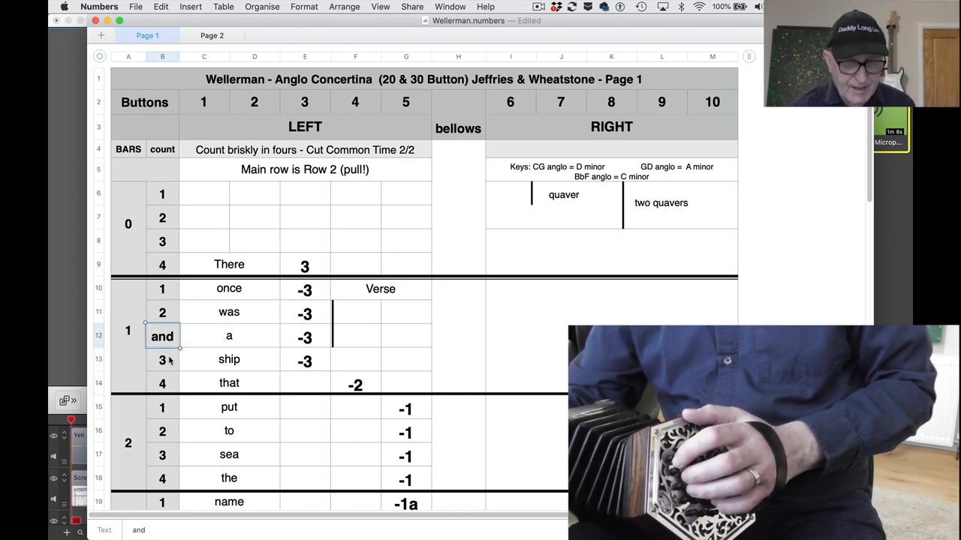
left_click(162, 383)
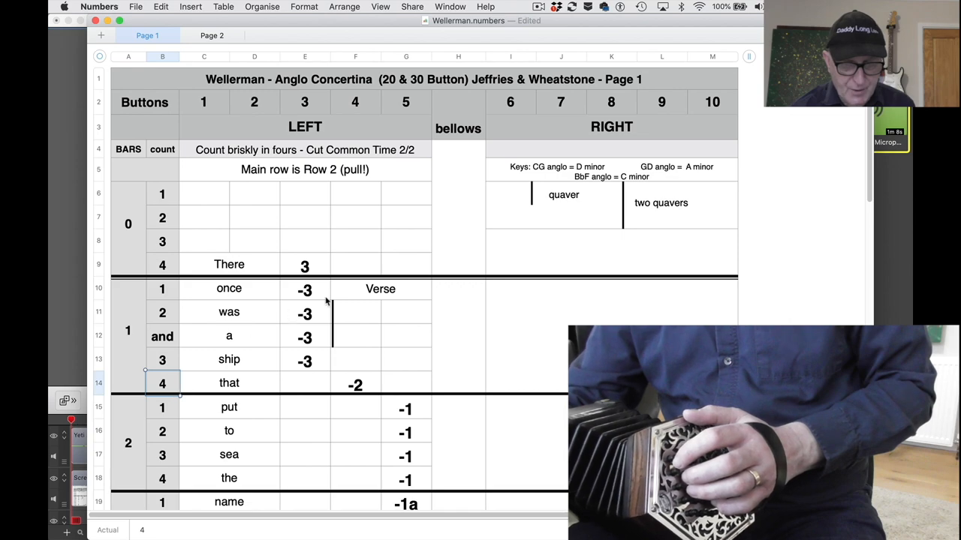
left_click(303, 288)
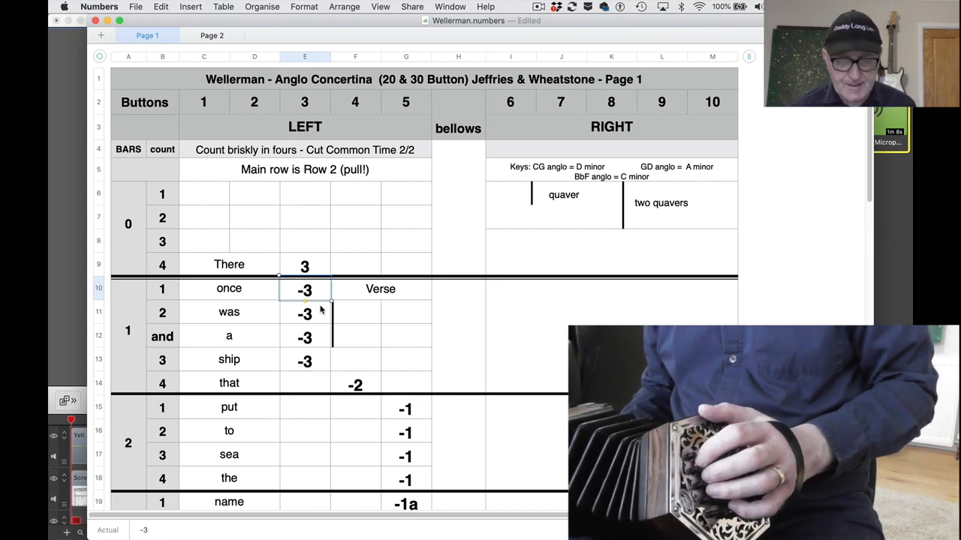
mouse_move(627, 189)
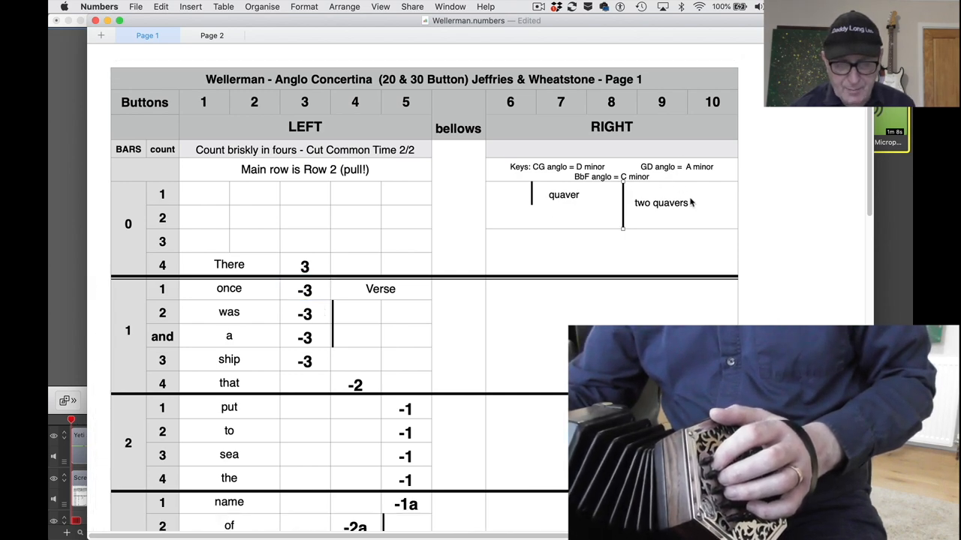
left_click(563, 207)
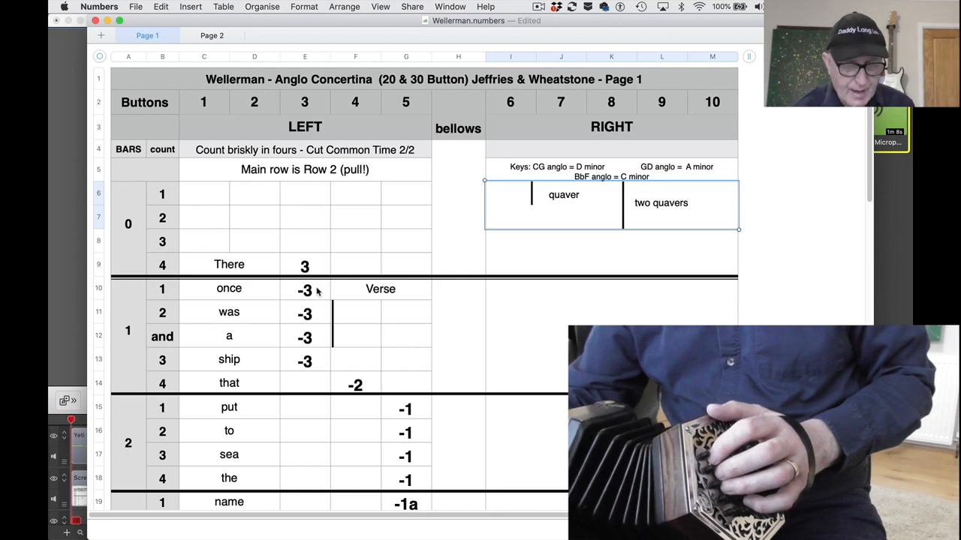
mouse_move(309, 365)
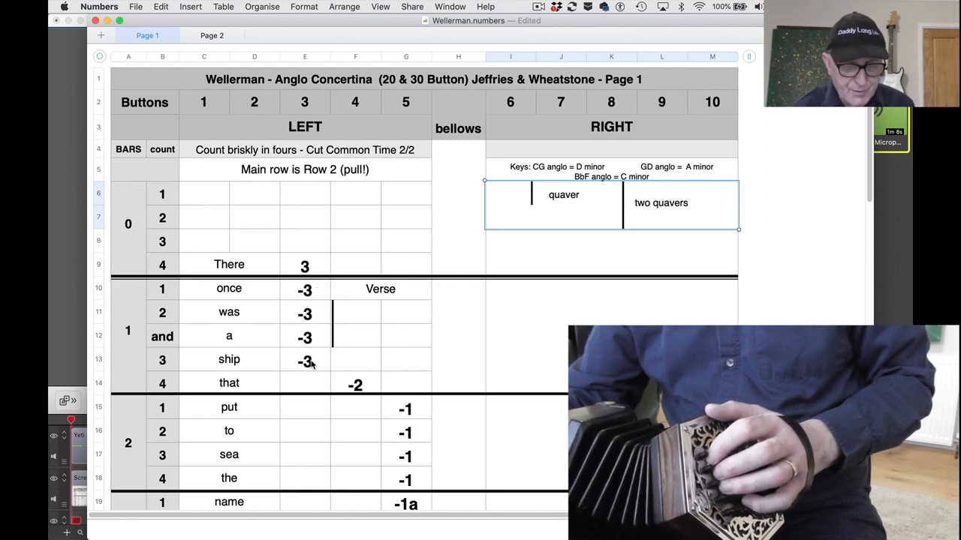
mouse_move(321, 294)
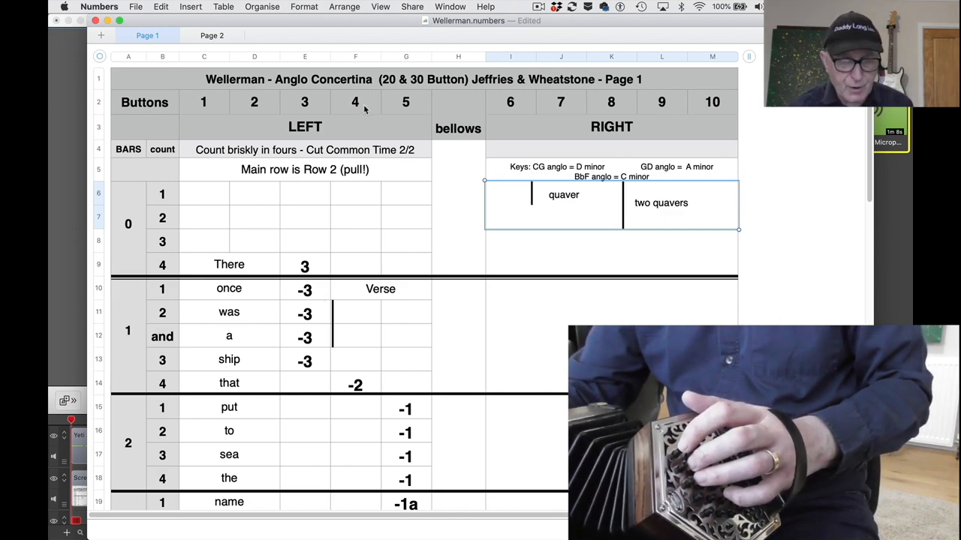
left_click(354, 384)
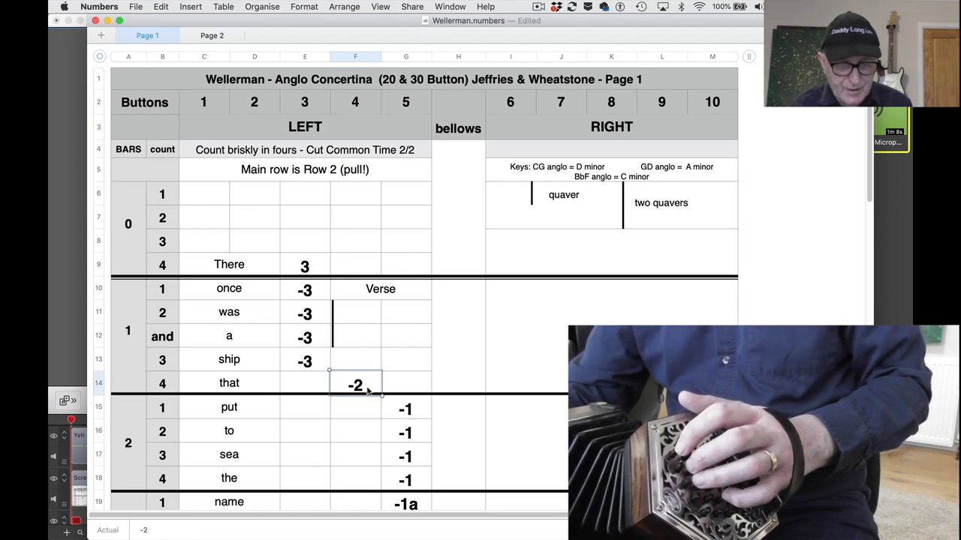